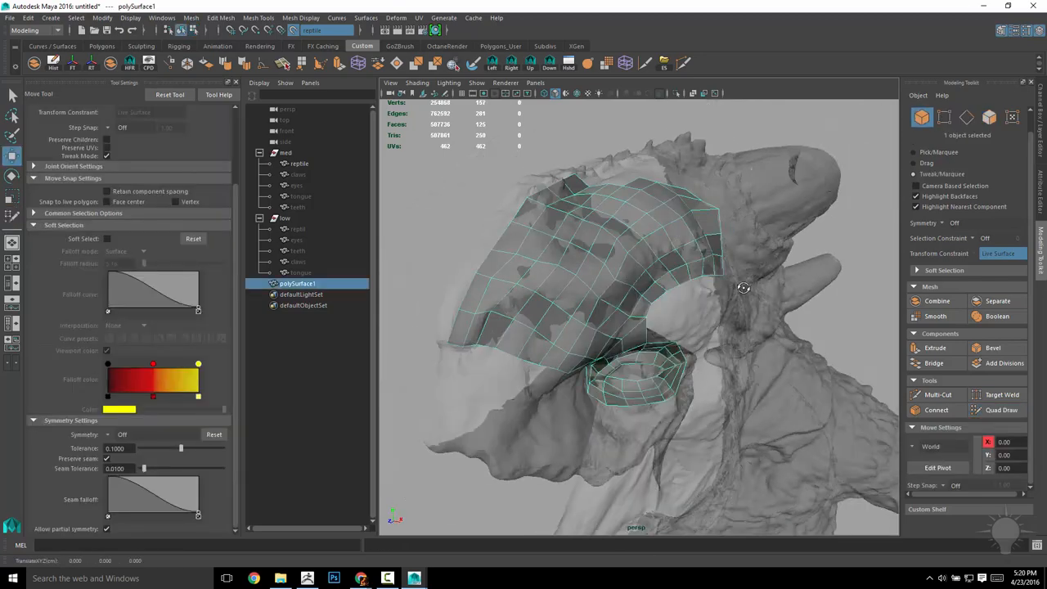
Retopologize the reptile sculpt with Quad Draw and lay out its UV shells.
click(1001, 394)
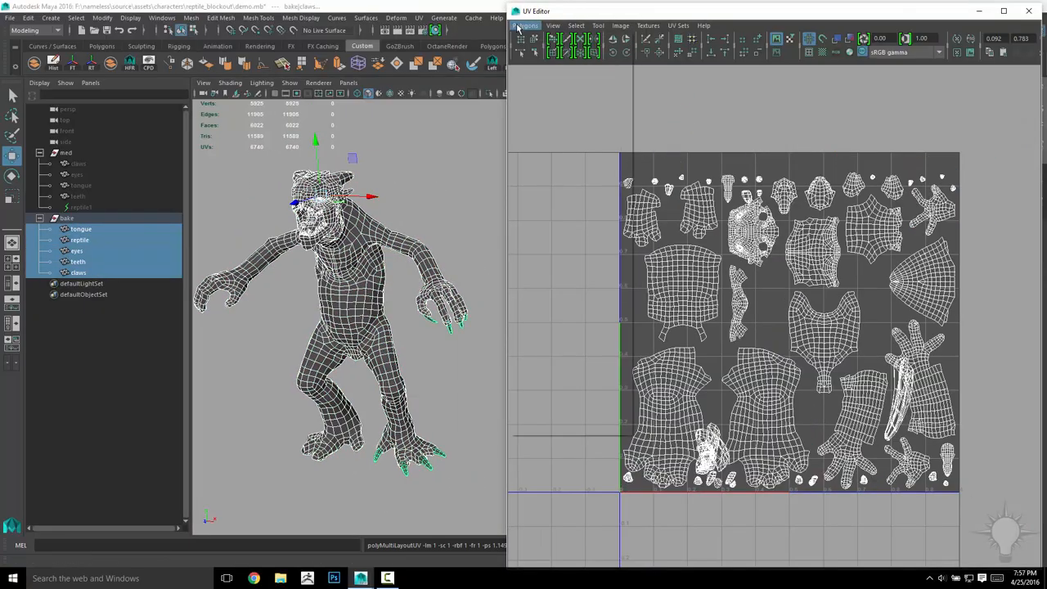
Enable Normal, Texture from Polypaint and Ambient Occlusion in Multi Map Exporter at 1024.
click(525, 25)
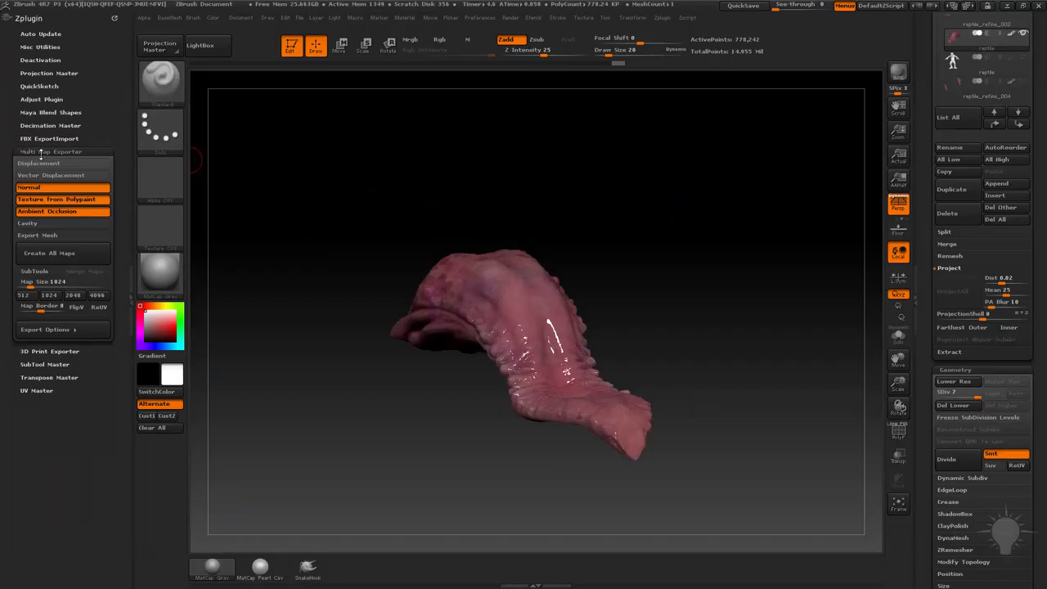
Use reptile_position as fill base color and assign baked normal and AO maps.
click(45, 328)
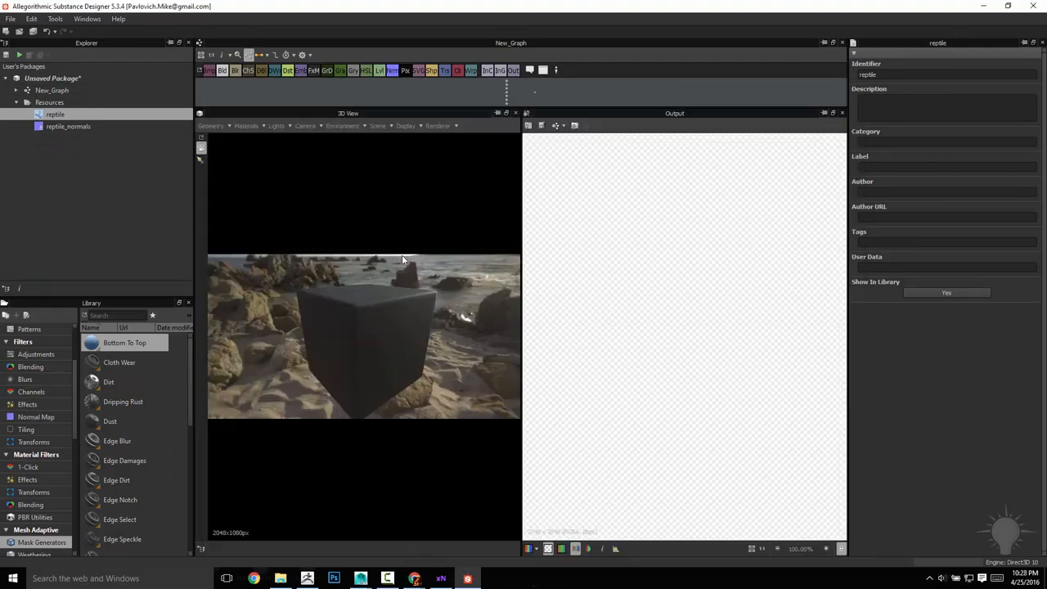
click(99, 174)
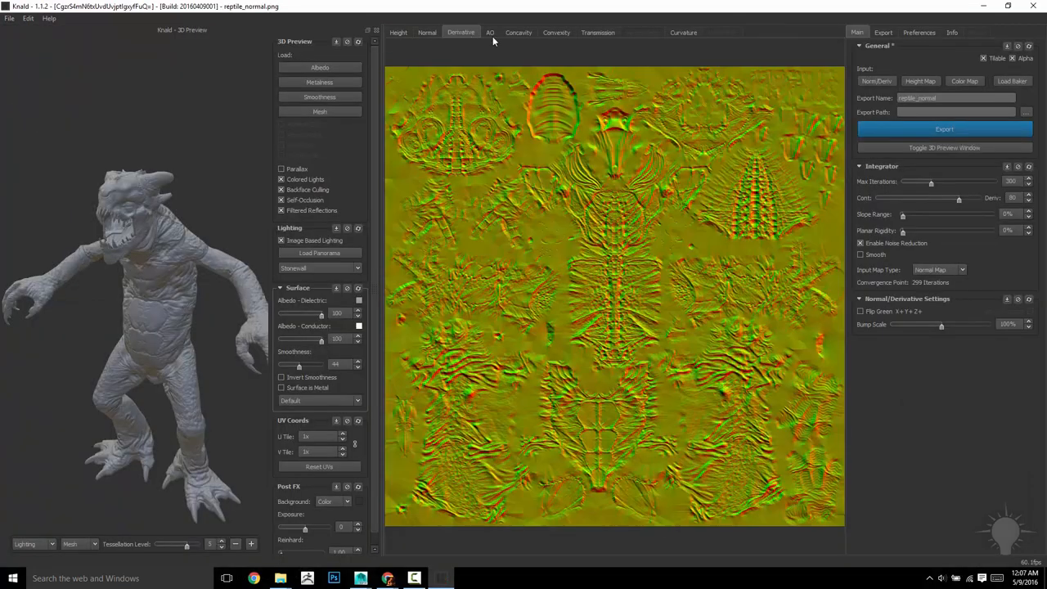
click(489, 33)
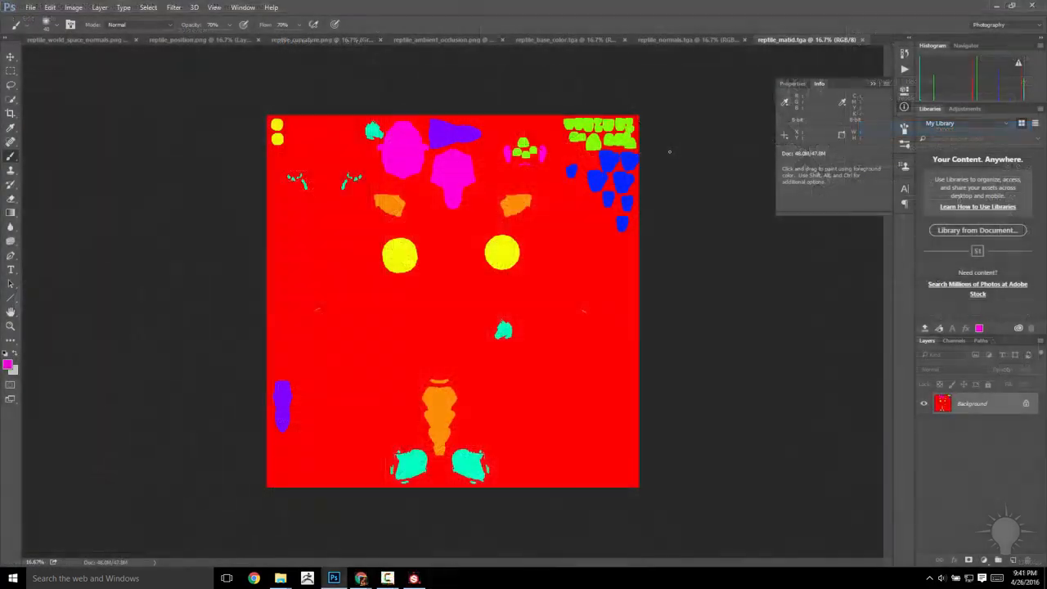
click(564, 39)
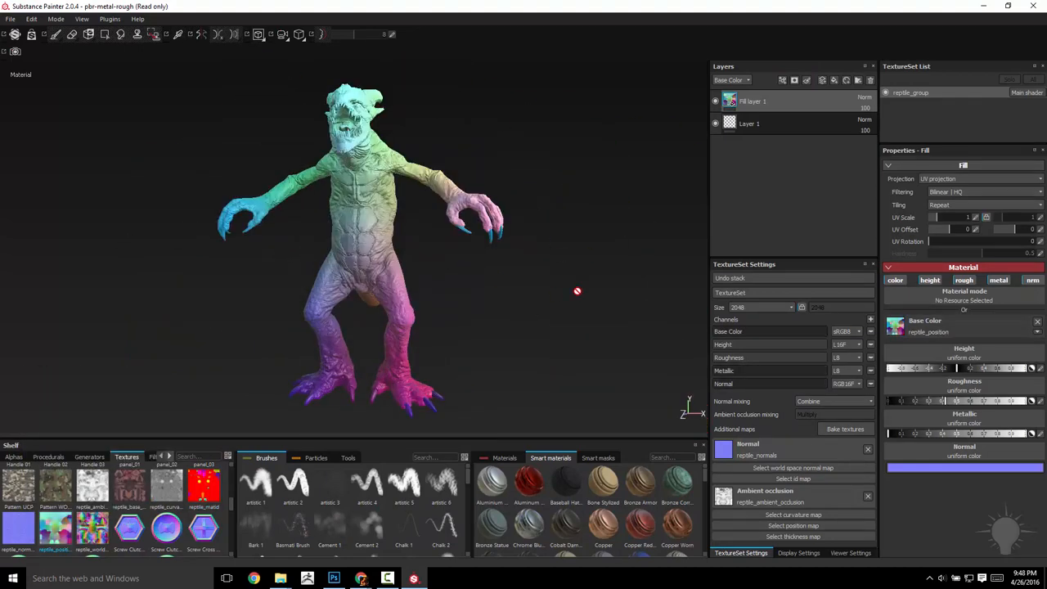
Stack masked skin, moss, dust and transmission layers, then enable Color Correction.
drag(576, 291, 380, 265)
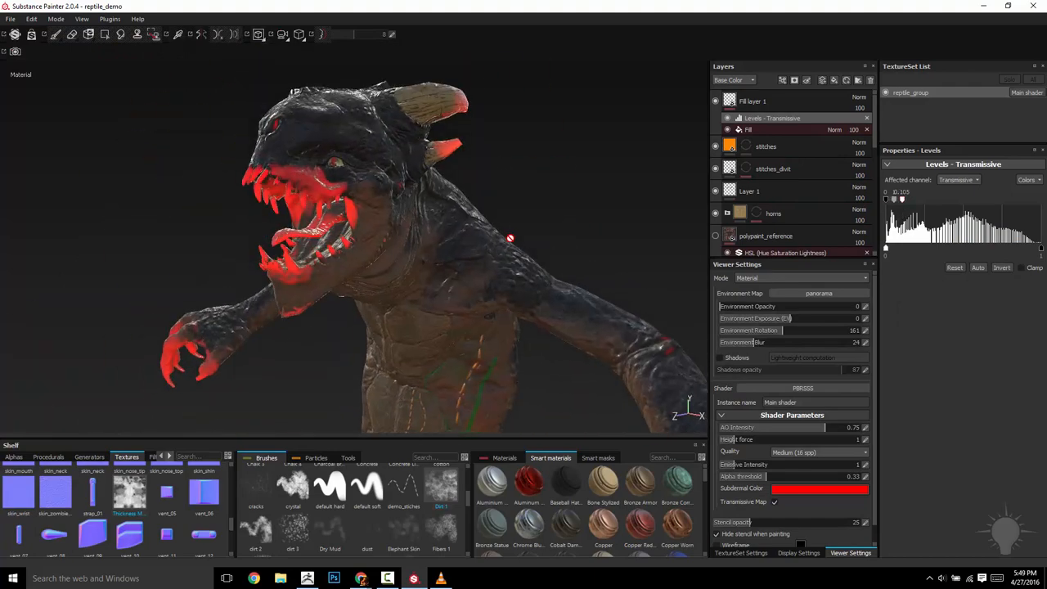
click(818, 488)
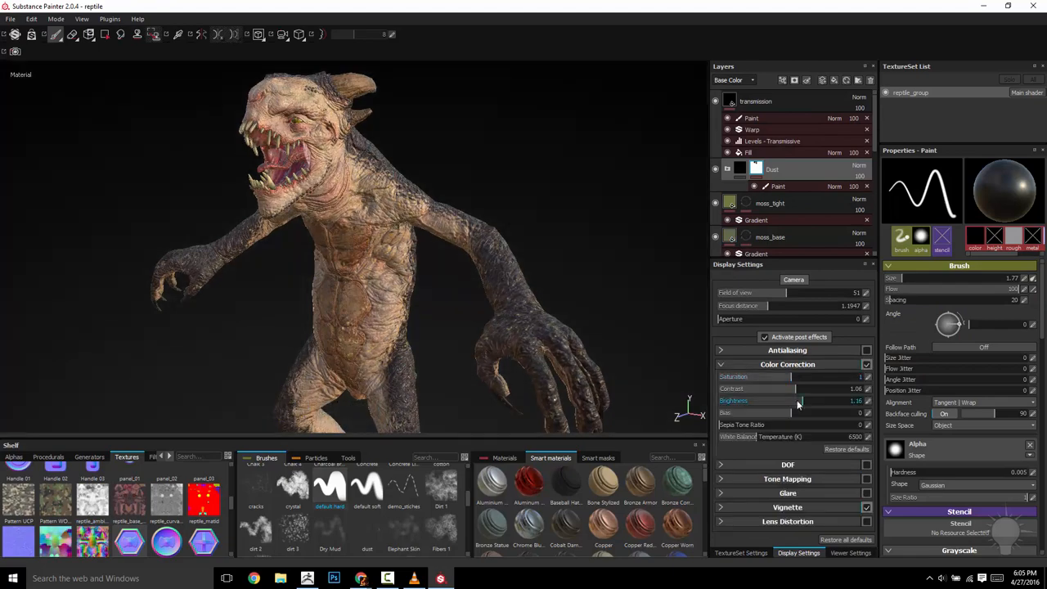
Preview the reptile in Iray, then switch Octane's environment from Texture to Daylight.
click(850, 553)
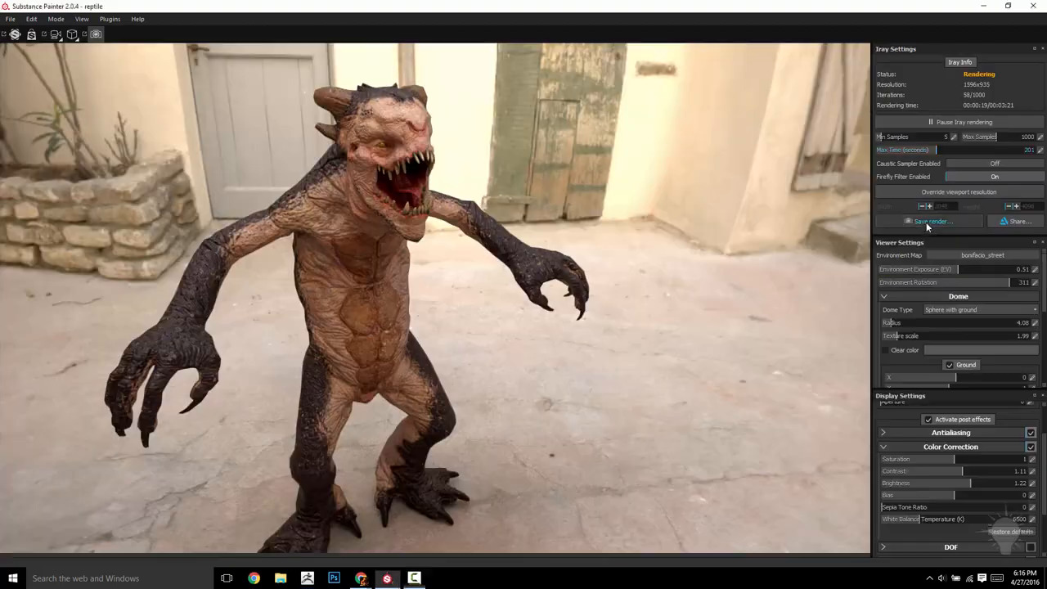
mouse_move(15, 35)
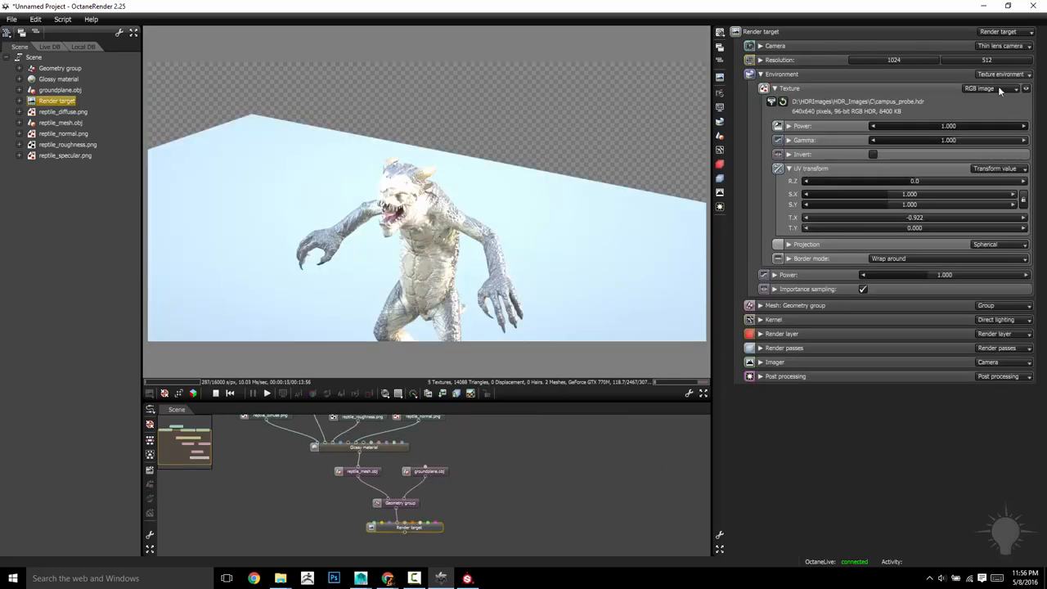
click(1001, 75)
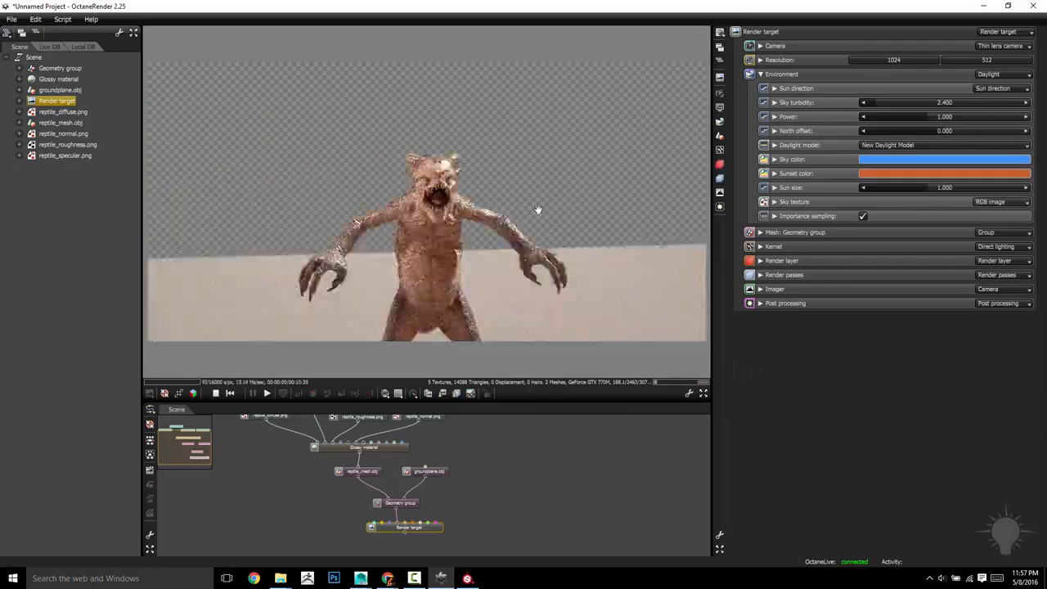